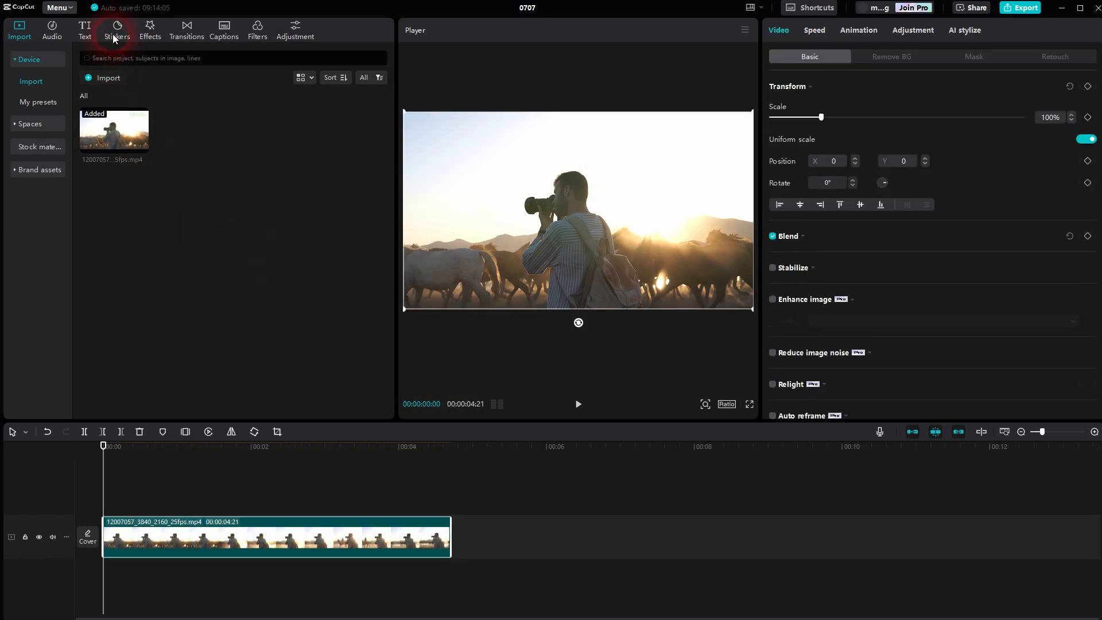
Switch to the Stickers library and search it for 'emoji'
{"action": "left_click", "coordinate": [117, 28]}
{"action": "type", "text": "e"}
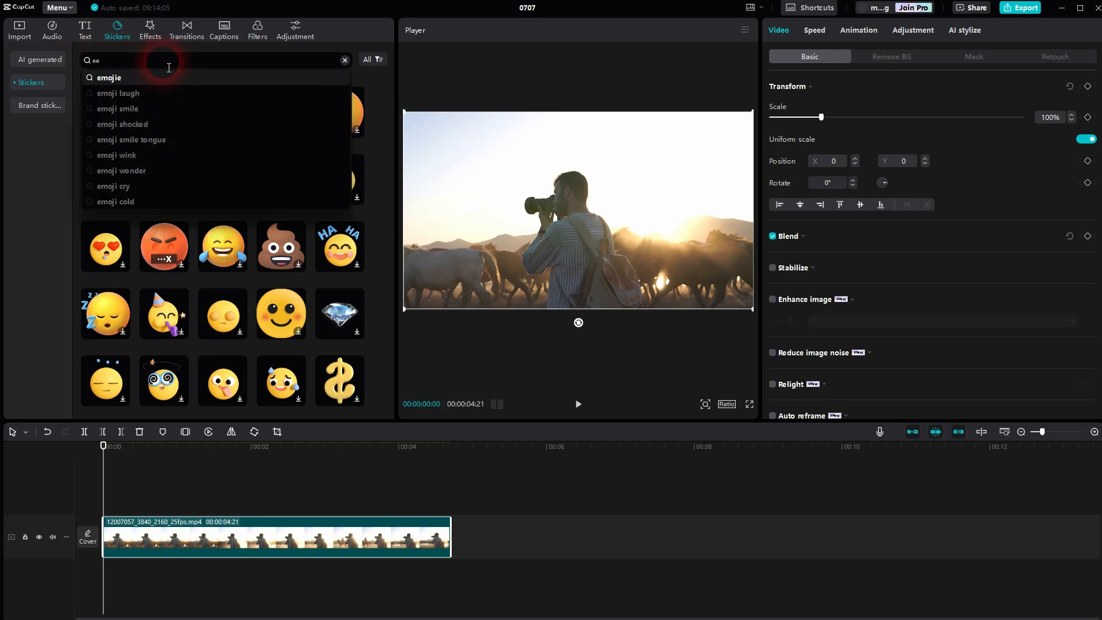
{"action": "type", "text": "emoji"}
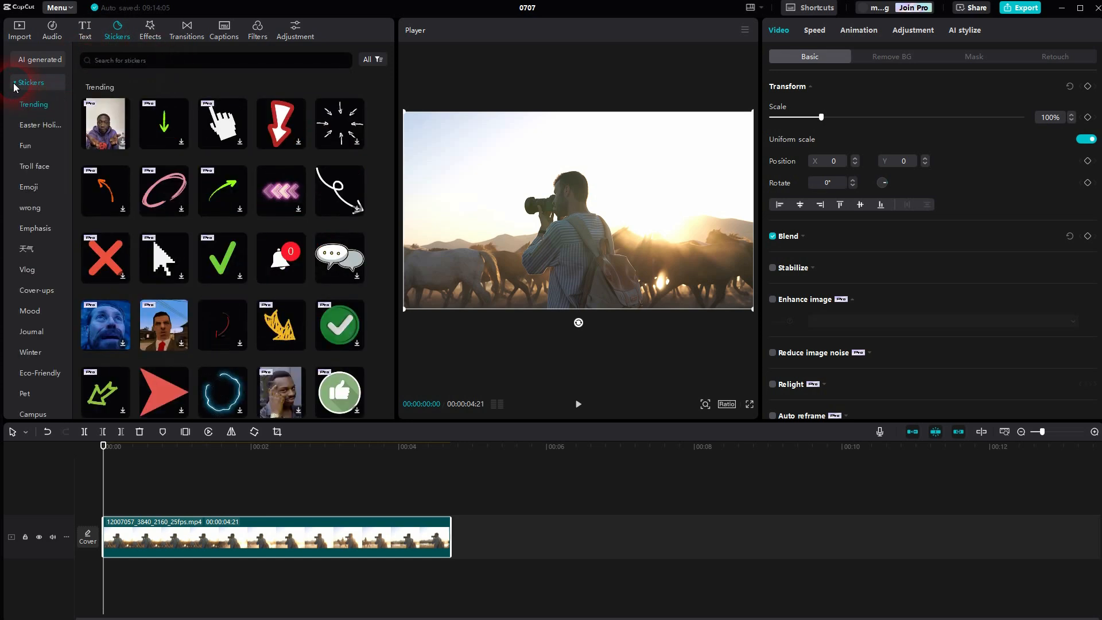
Add the heart-eyes tongue-out sticker from the Emoji category onto a track above the clip
{"action": "left_click", "coordinate": [28, 186]}
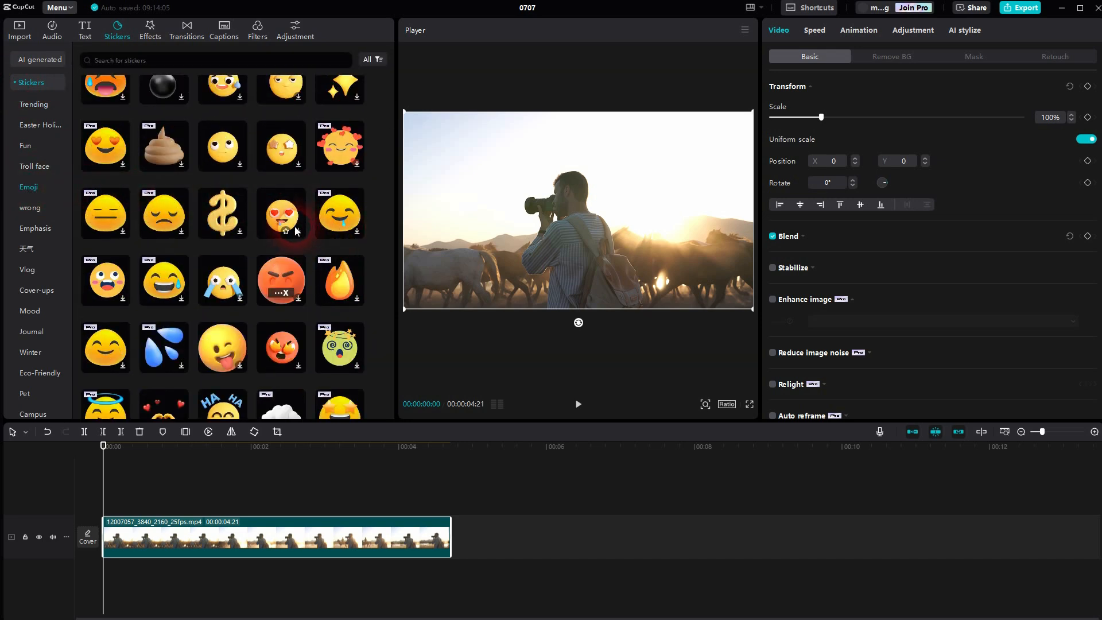
{"action": "left_click", "coordinate": [281, 213]}
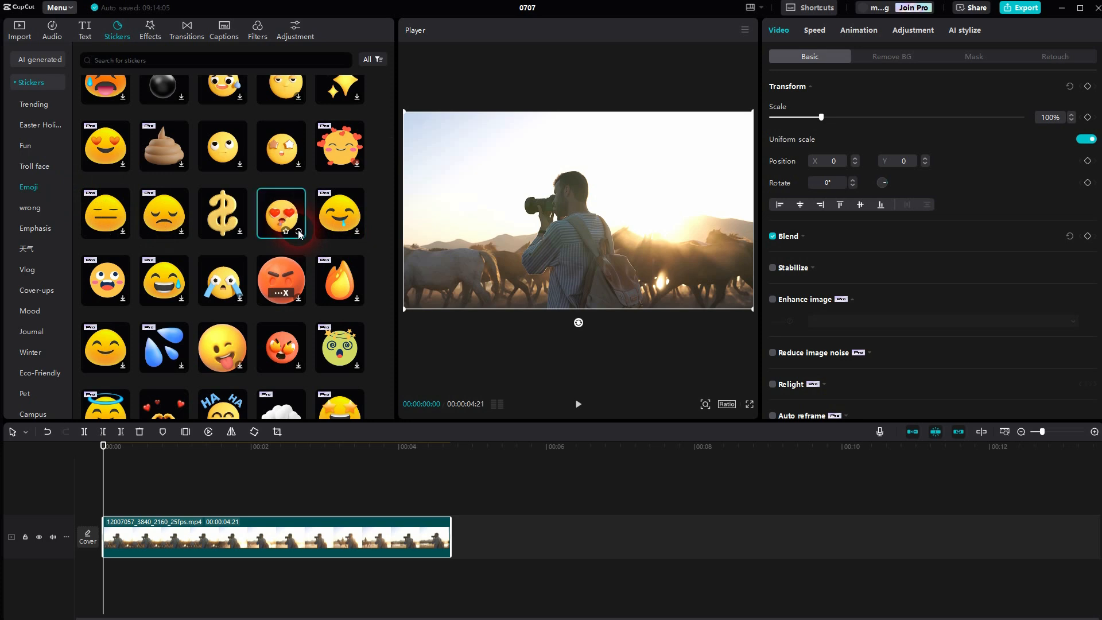
{"action": "left_click", "coordinate": [281, 213]}
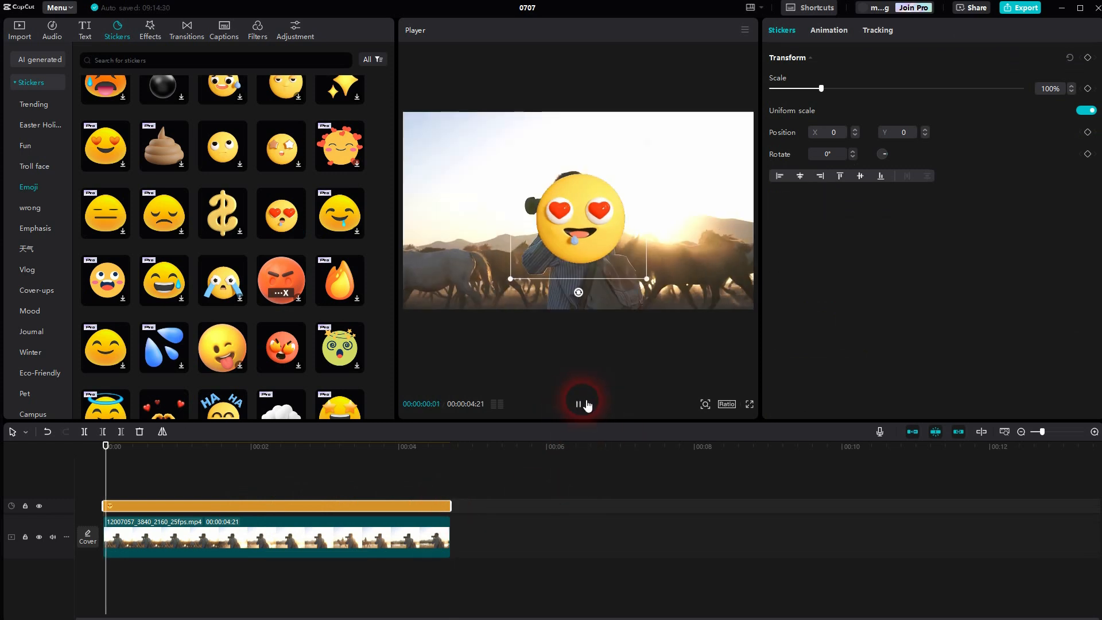
Pause the preview and reposition the heart-eyes sticker into the upper-right sky
{"action": "left_click", "coordinate": [578, 404]}
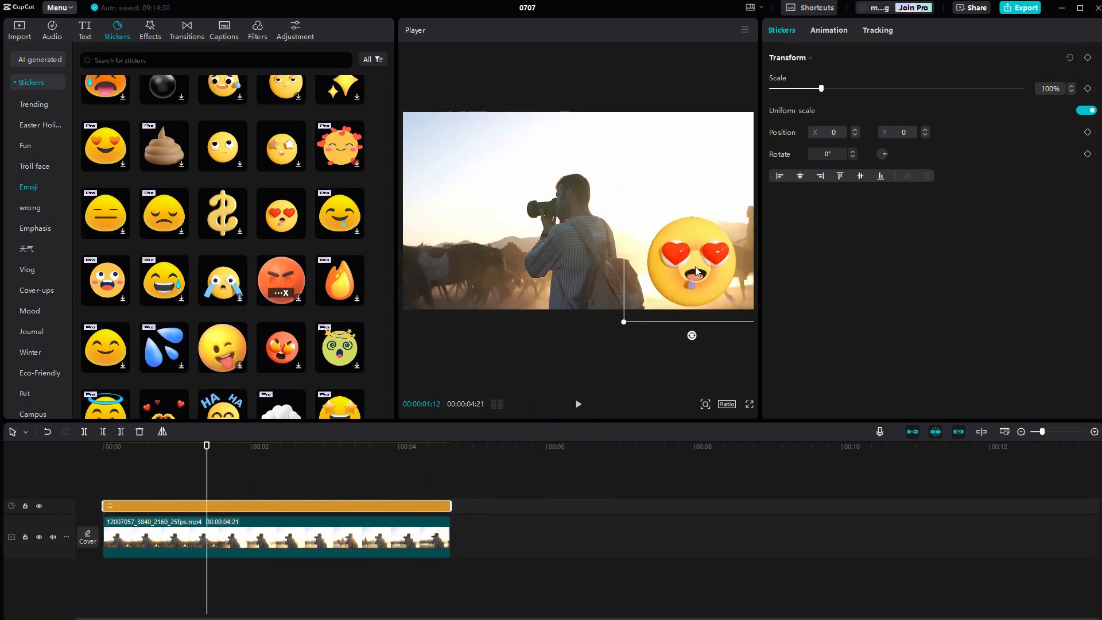
{"action": "left_click_drag", "start_coordinate": [691, 255], "coordinate": [669, 204]}
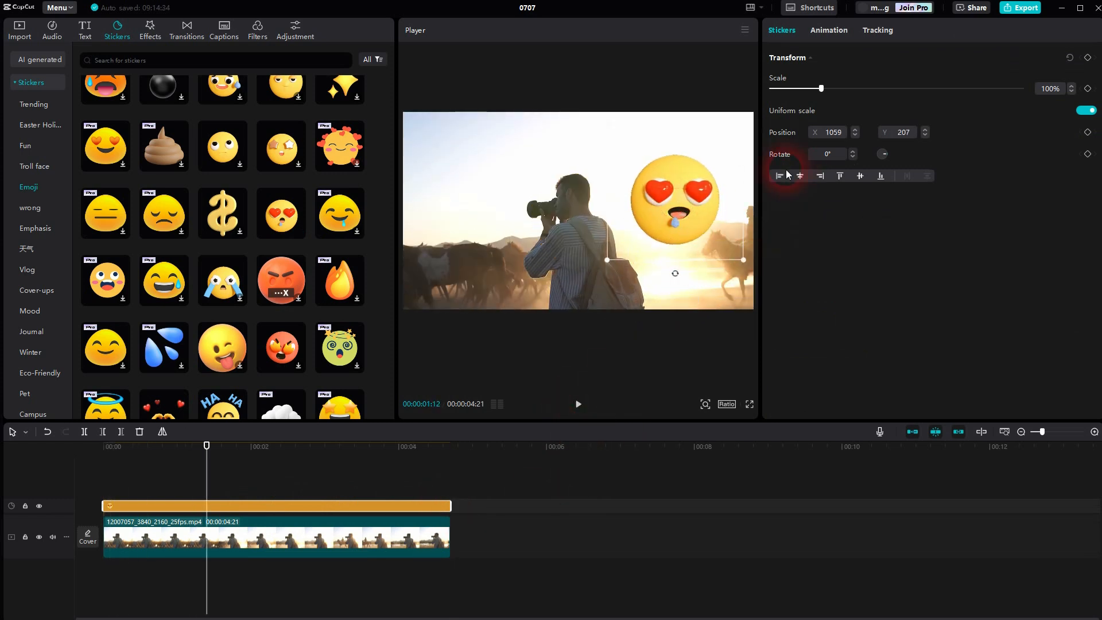
{"action": "left_click_drag", "start_coordinate": [821, 88], "coordinate": [818, 89]}
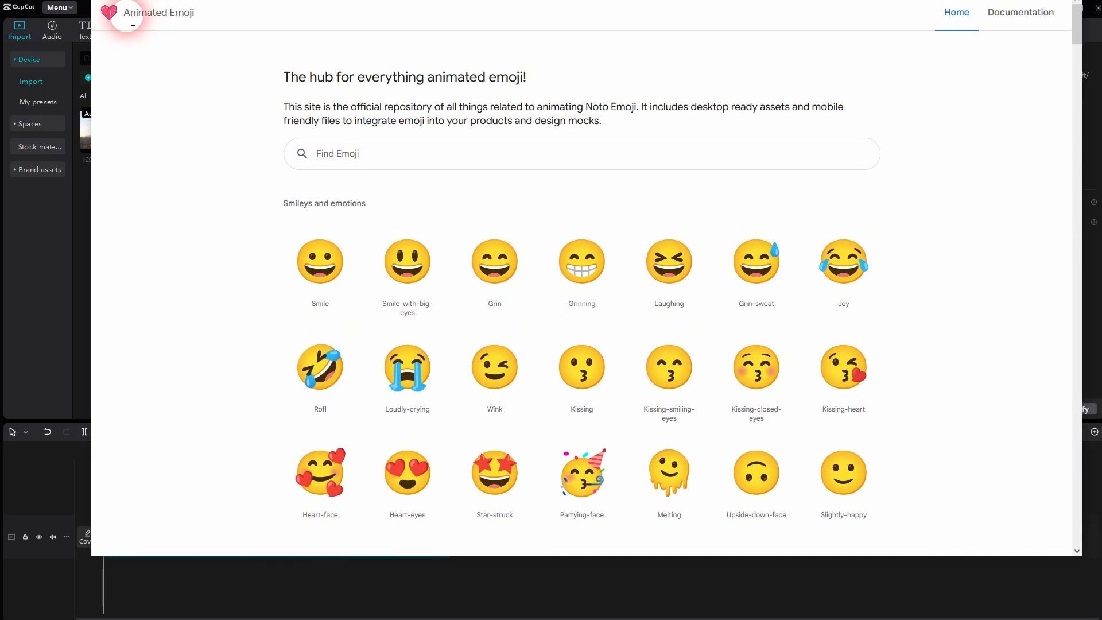
{"action": "mouse_move", "coordinate": [948, 214]}
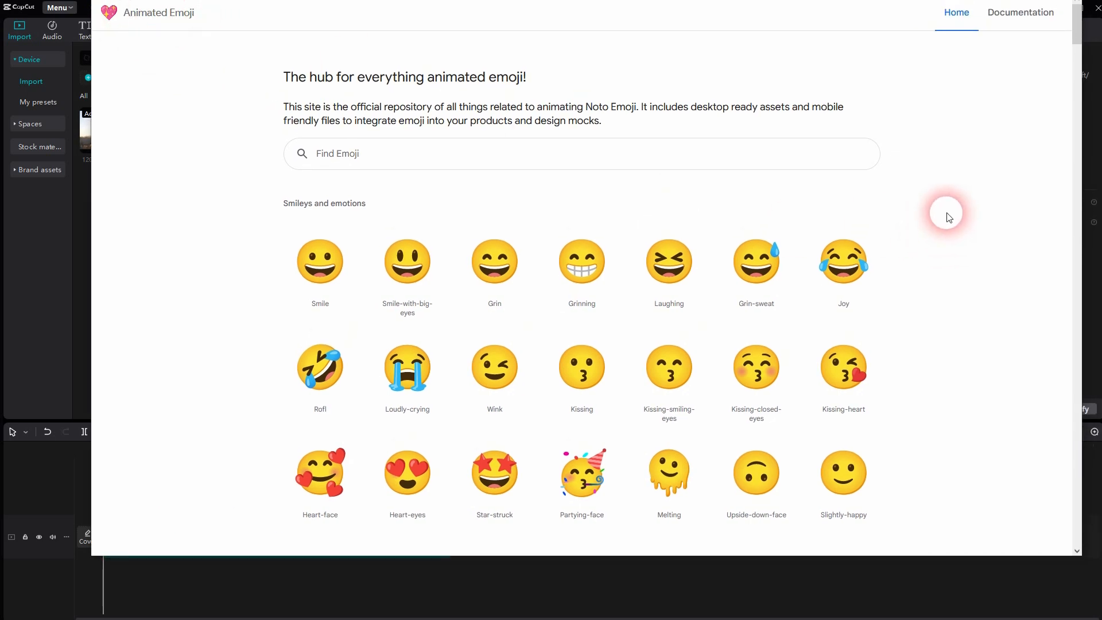
{"action": "mouse_move", "coordinate": [728, 125]}
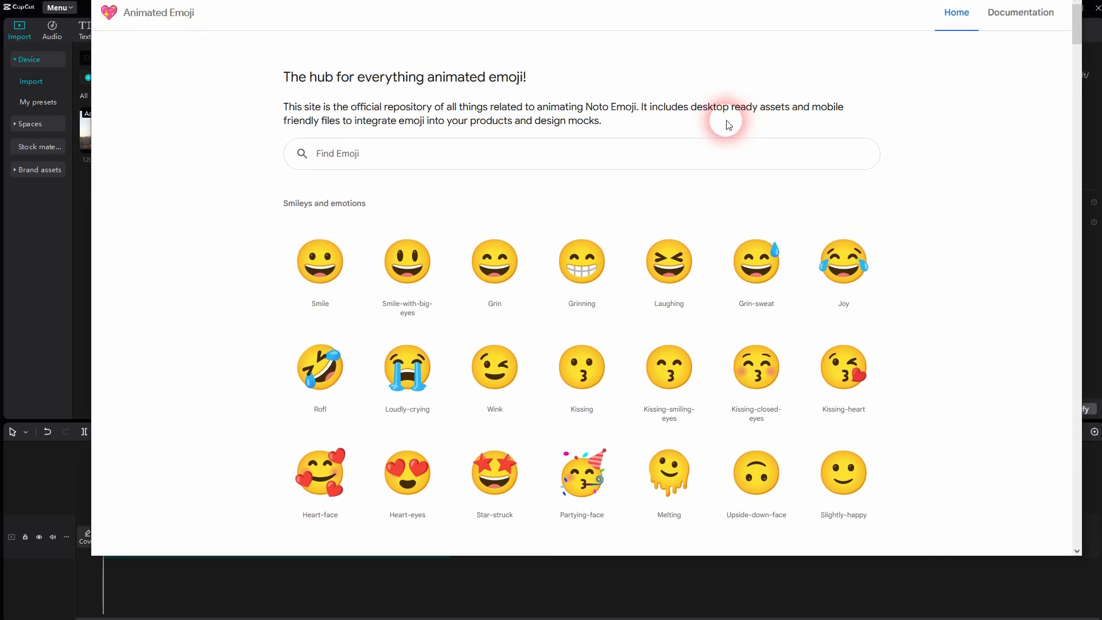
Find Winky-tongue in the Smileys list and download its animated GIF
{"action": "scroll", "scroll_direction": "down", "scroll_amount": 3}
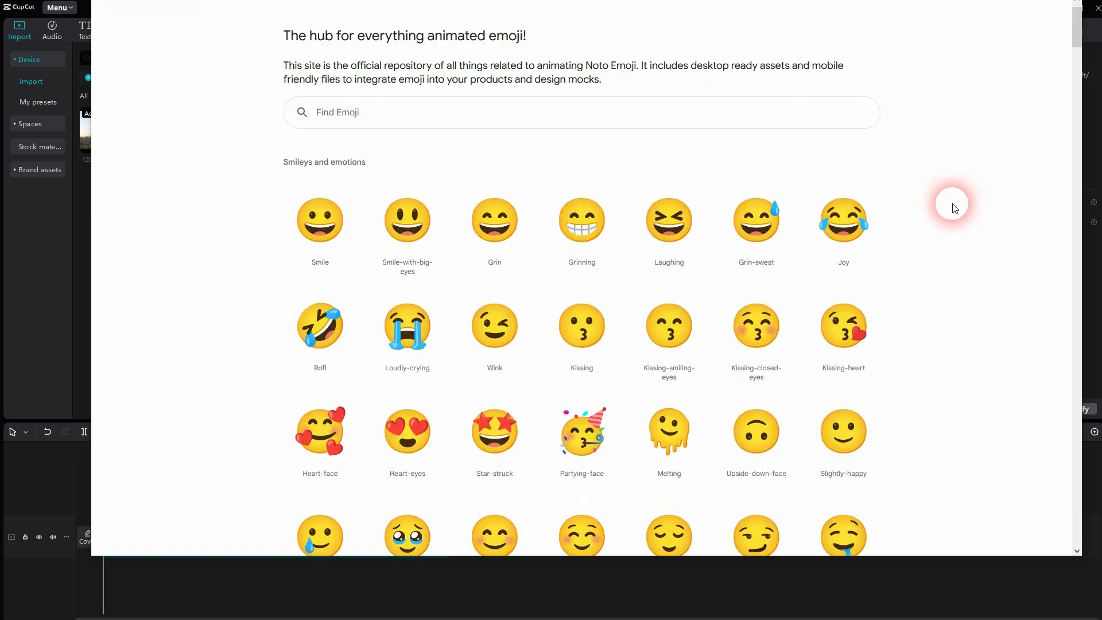
{"action": "scroll", "scroll_direction": "down", "scroll_amount": 3}
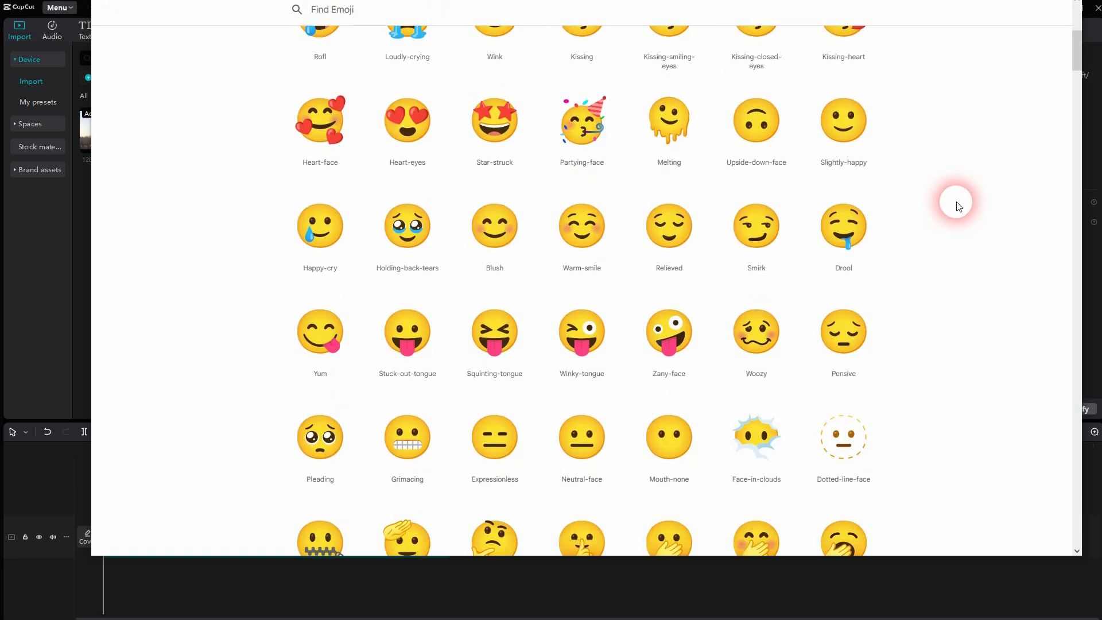
{"action": "mouse_move", "coordinate": [979, 193]}
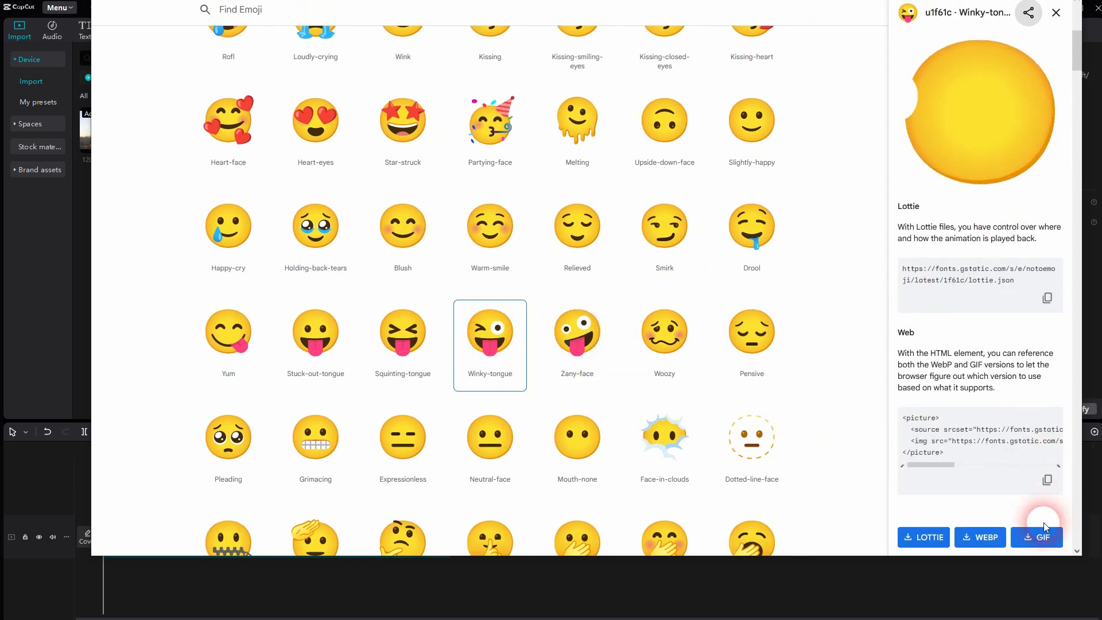
{"action": "left_click", "coordinate": [1037, 537]}
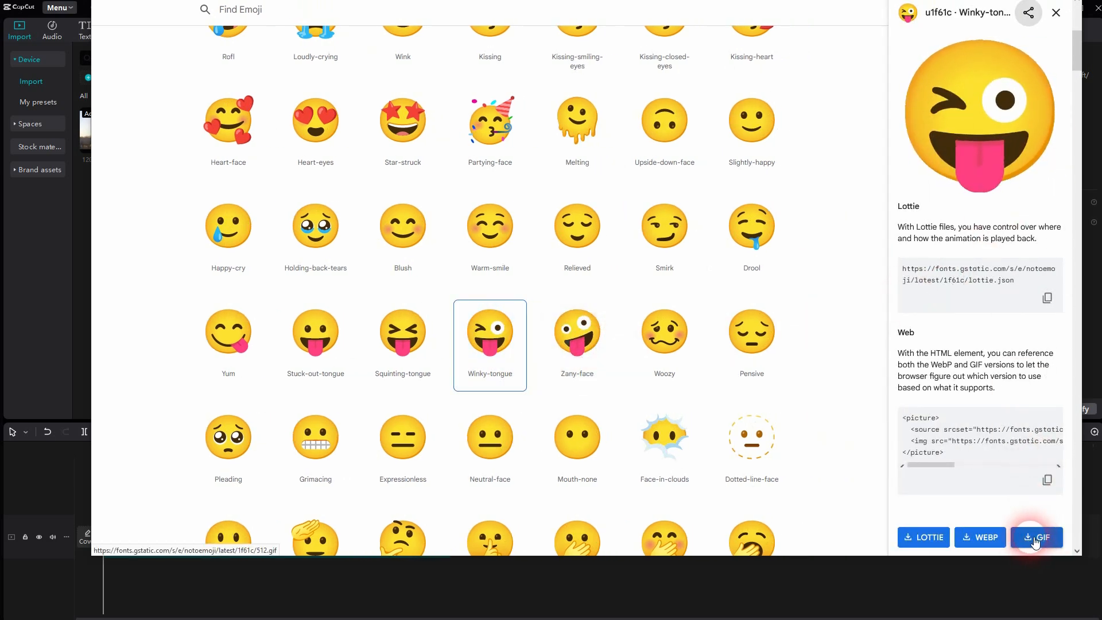
{"action": "left_click", "coordinate": [1037, 538]}
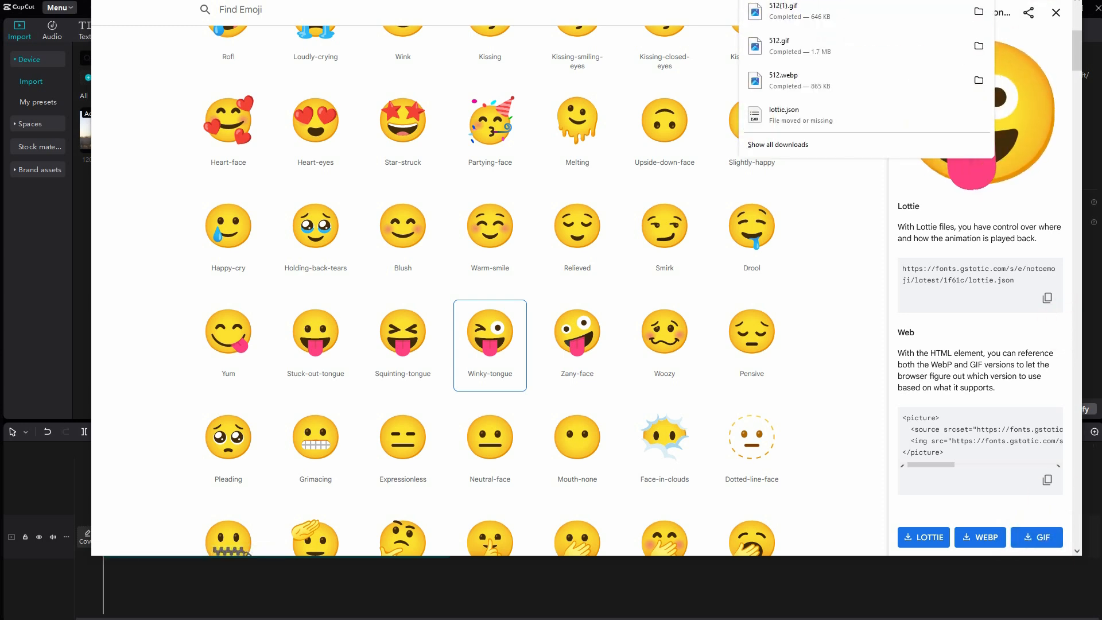
Back in the project, import 512(1).gif and place it on the timeline
{"action": "left_click", "coordinate": [1057, 13]}
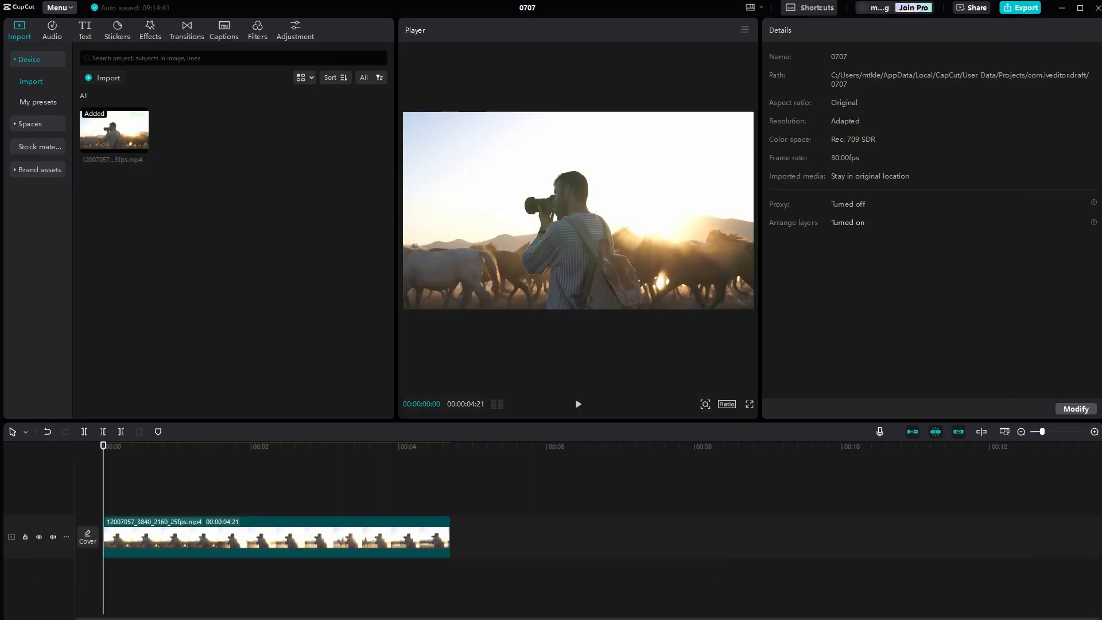
{"action": "left_click", "coordinate": [263, 245]}
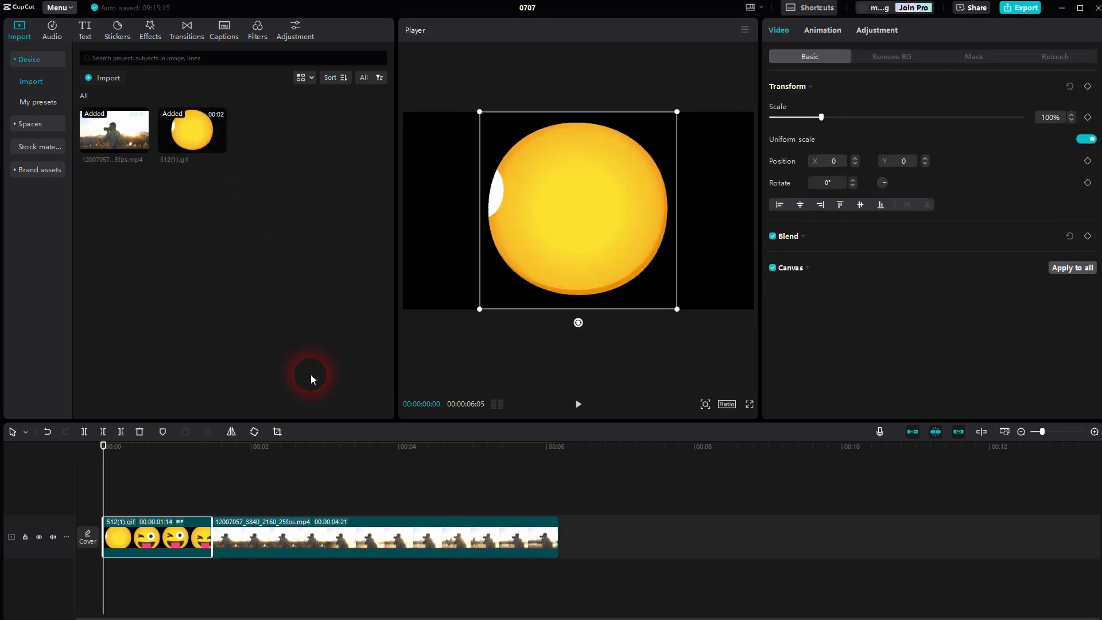
{"action": "left_click", "coordinate": [579, 404]}
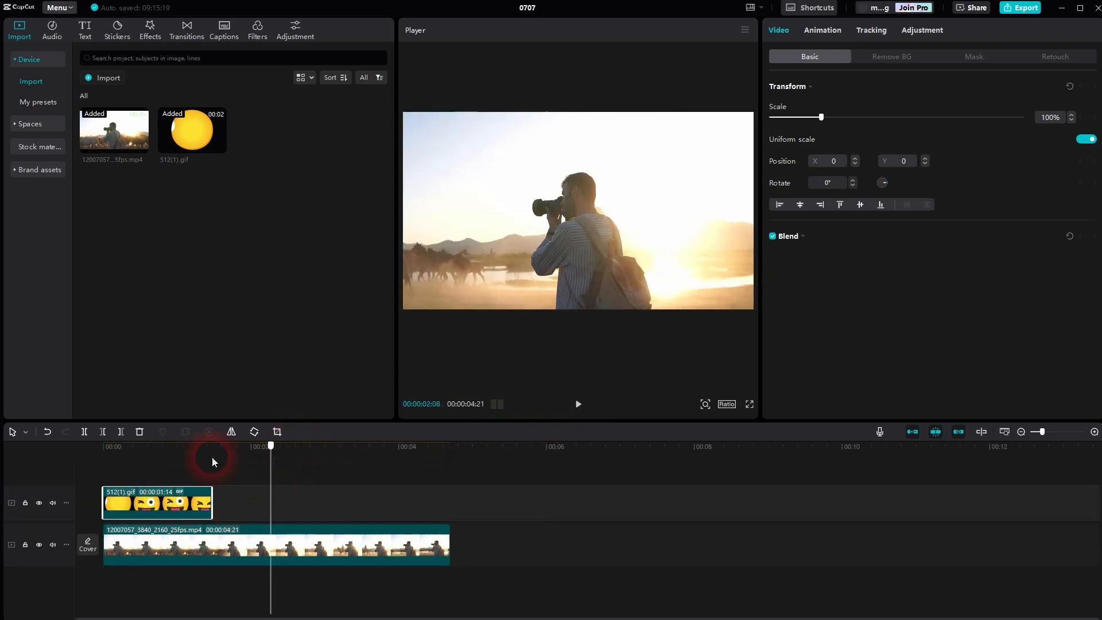
Repeat the winky GIF three times end to end on the overlay track above the clip
{"action": "left_click", "coordinate": [212, 446]}
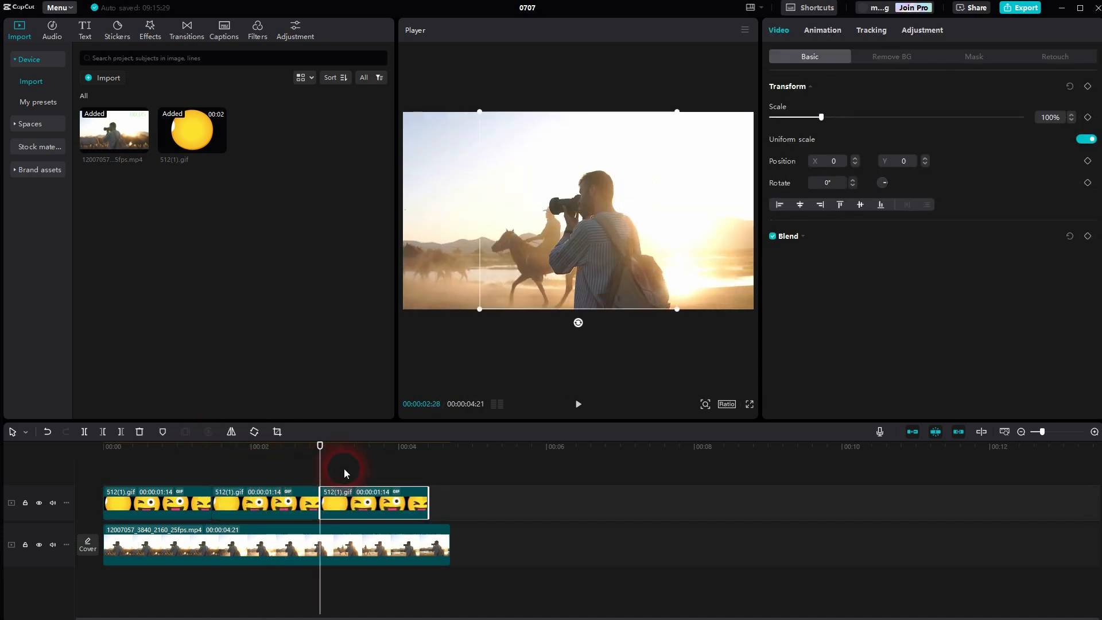
{"action": "left_click", "coordinate": [577, 405]}
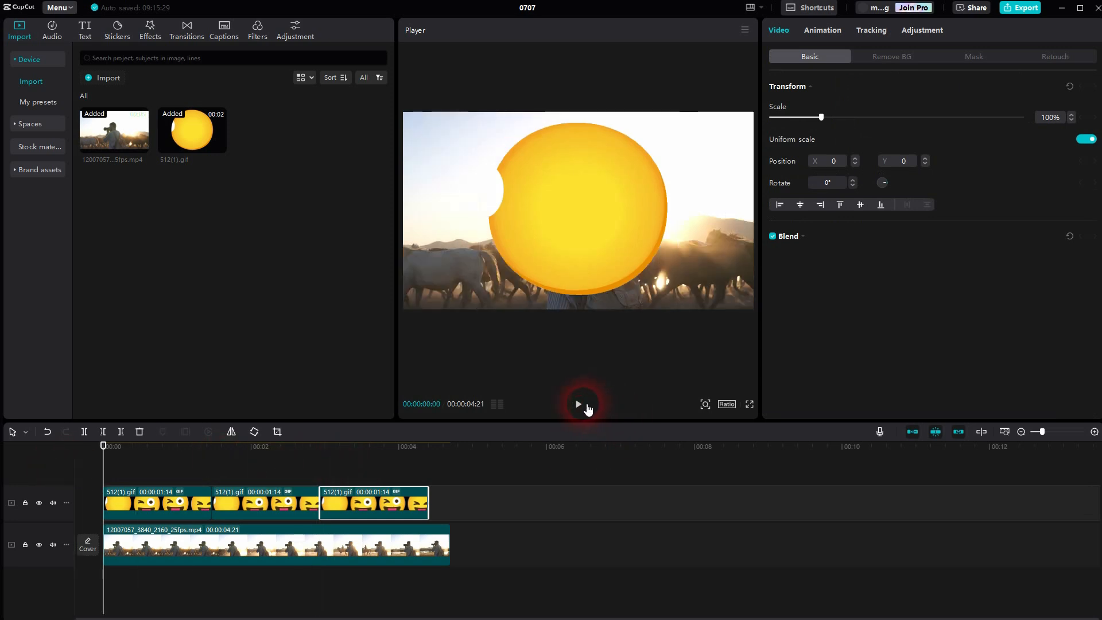
{"action": "left_click", "coordinate": [579, 404]}
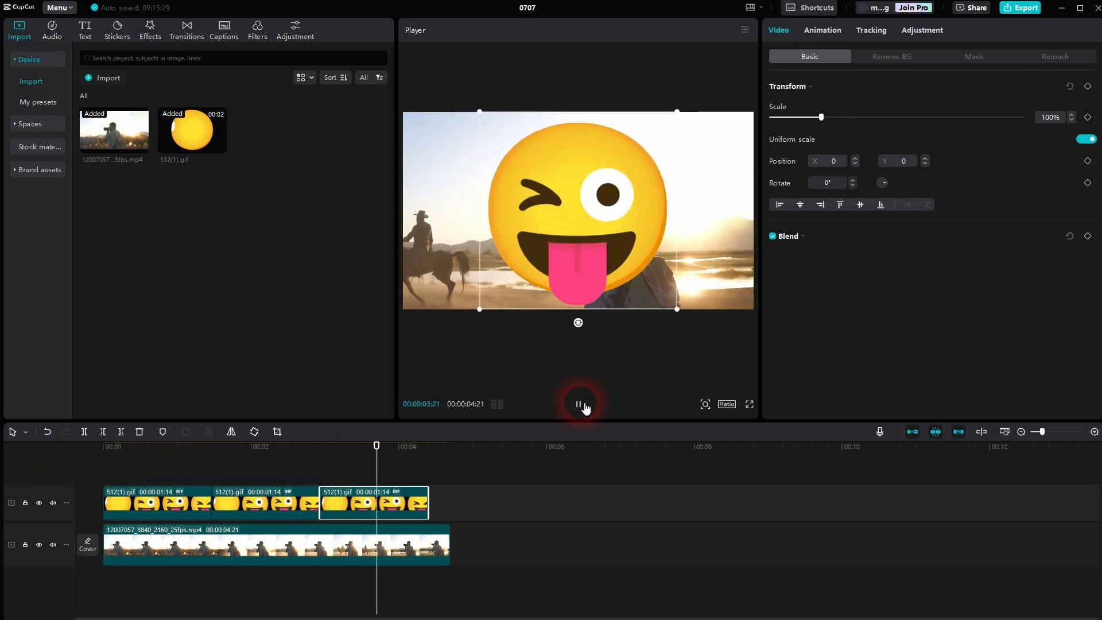
{"action": "left_click", "coordinate": [578, 405]}
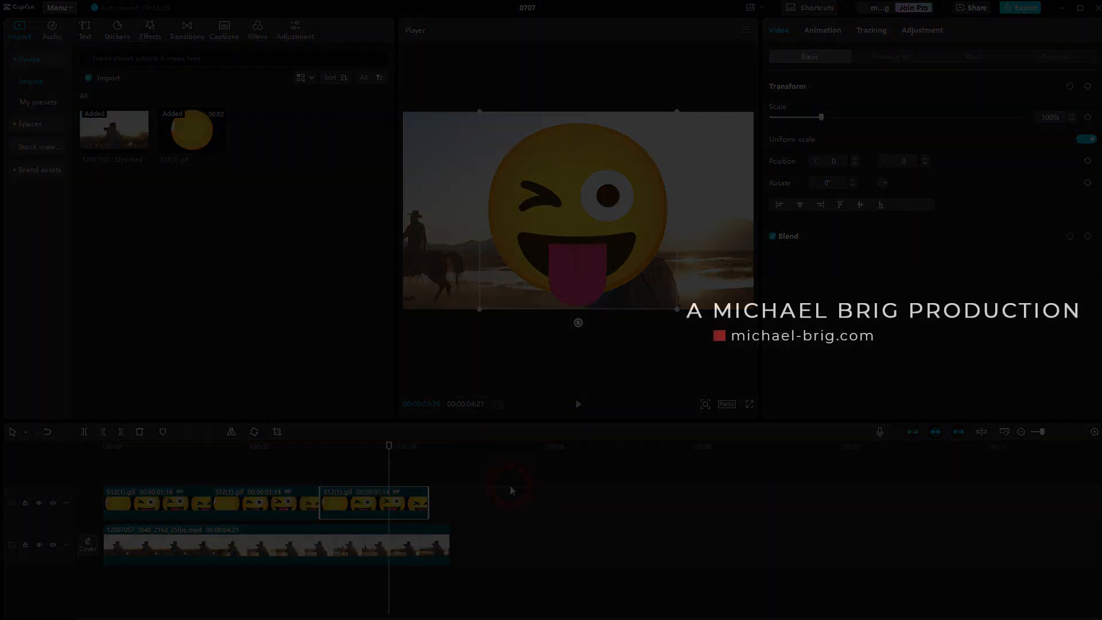